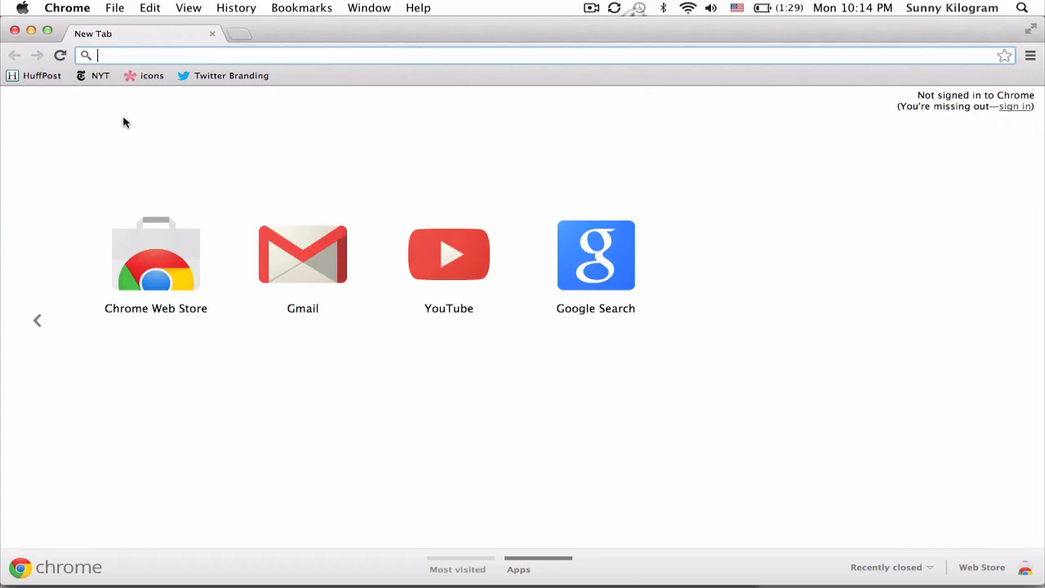
Go to translate.google.com to load Google Translate (English to Spanish).
text(translate.google.com)
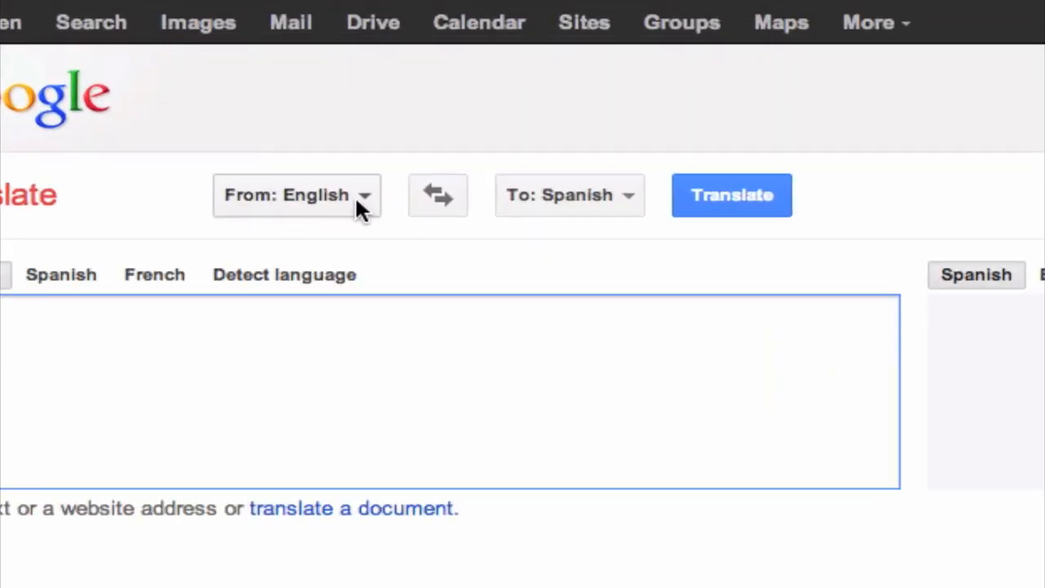
click(297, 196)
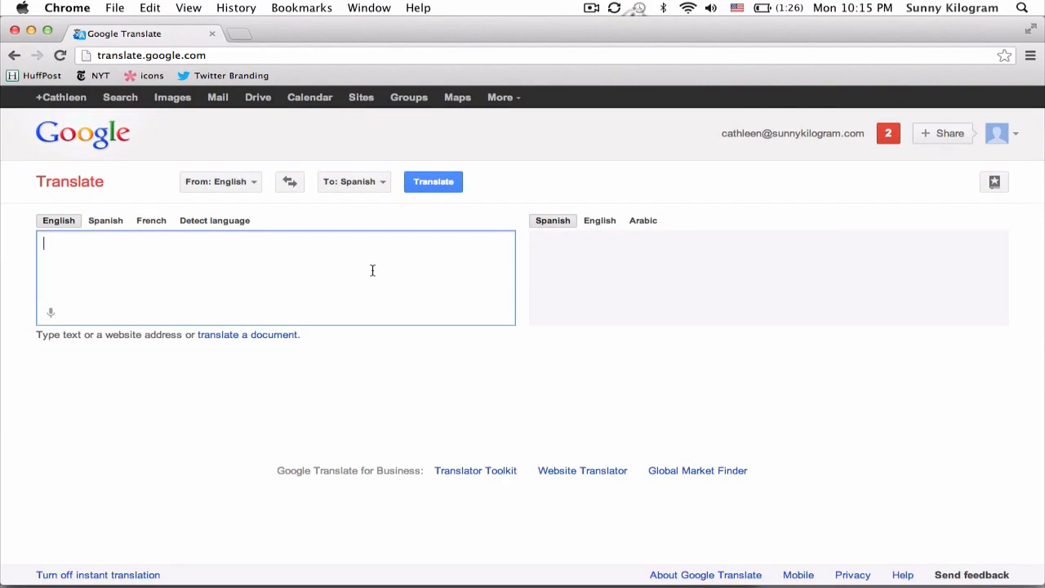
Enter 'Hi, how are you?' as source text, yielding 'Hola, ¿cómo estás?' in Spanish.
text(Hi, h)
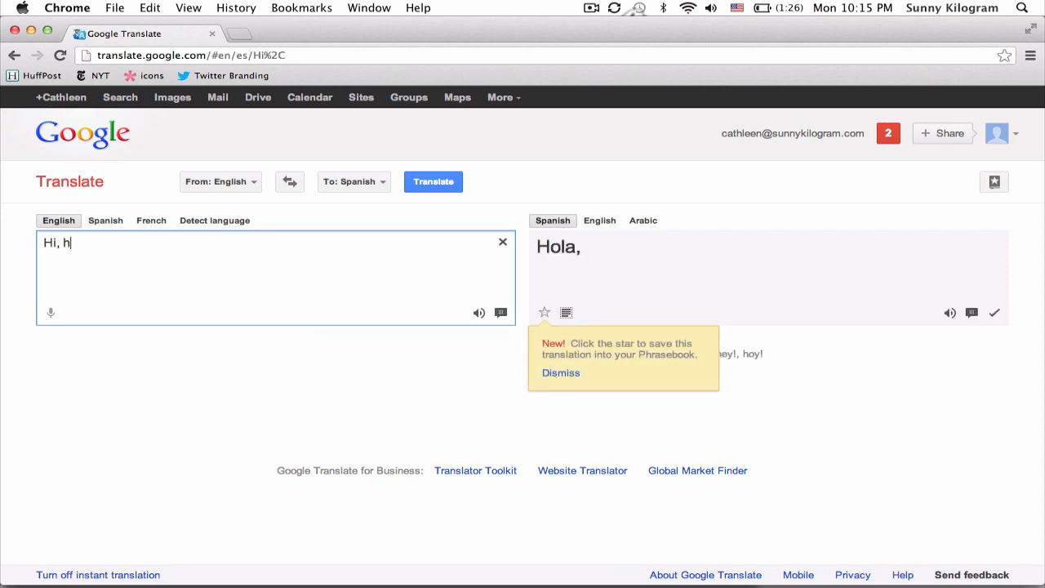
text(ow are you)
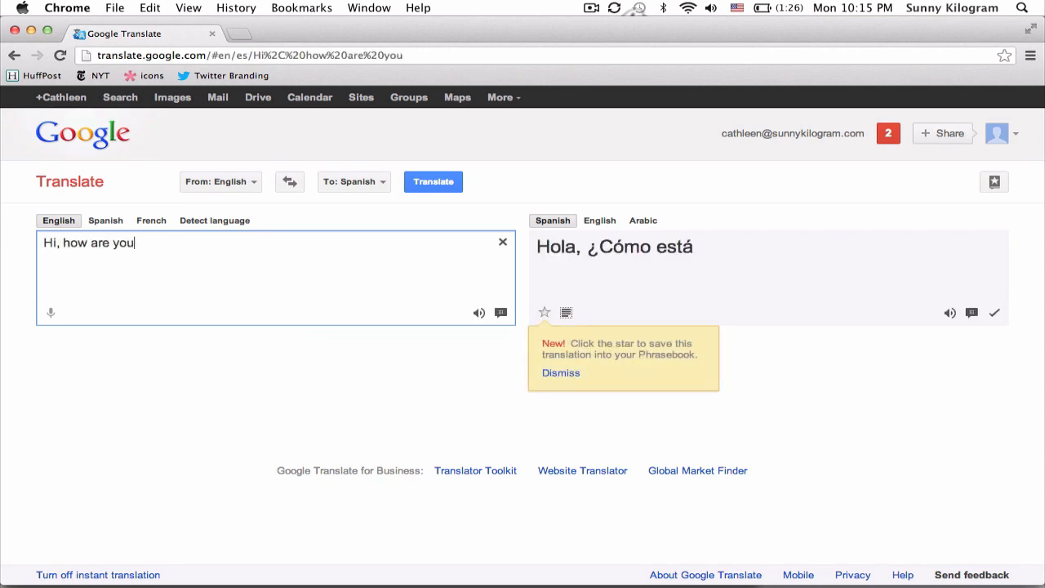
text(?)
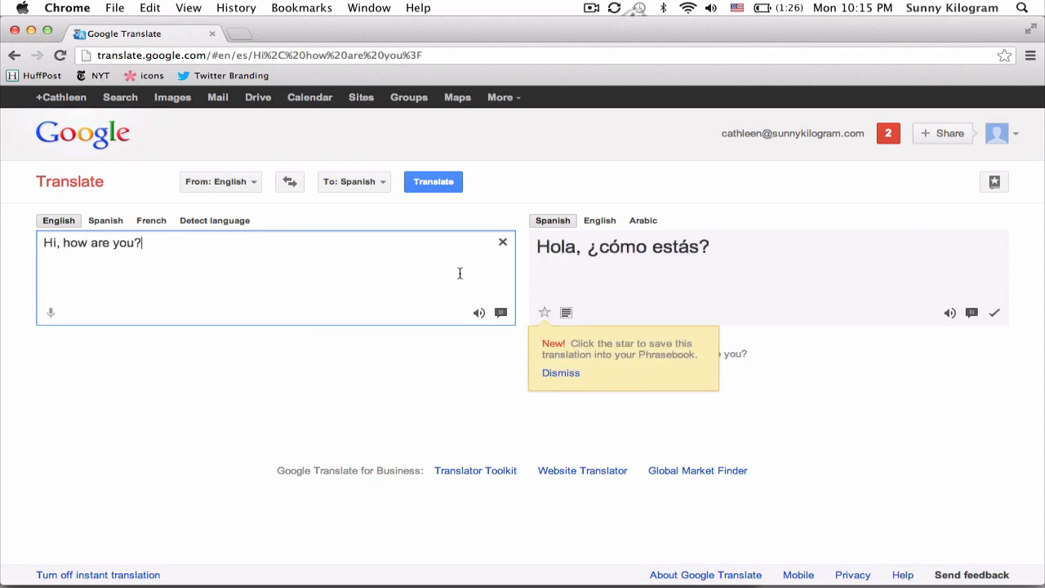
mouse_move(927, 335)
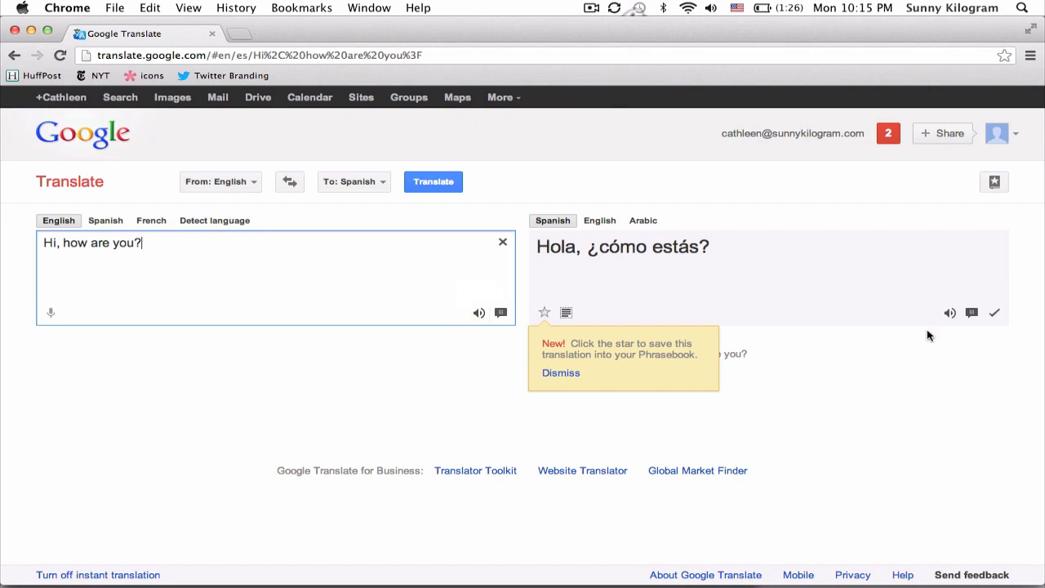
mouse_move(503, 287)
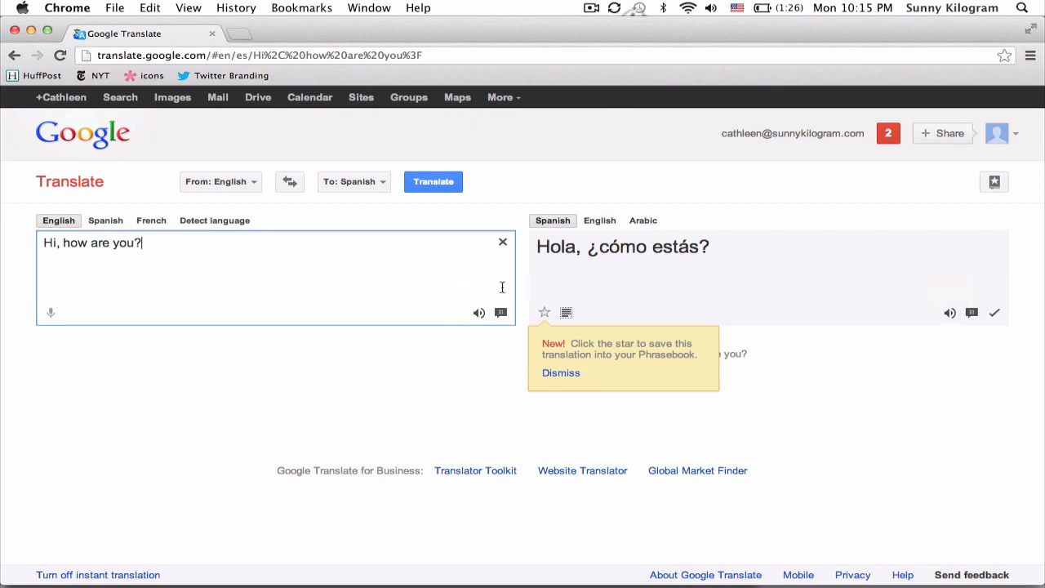
mouse_move(950, 314)
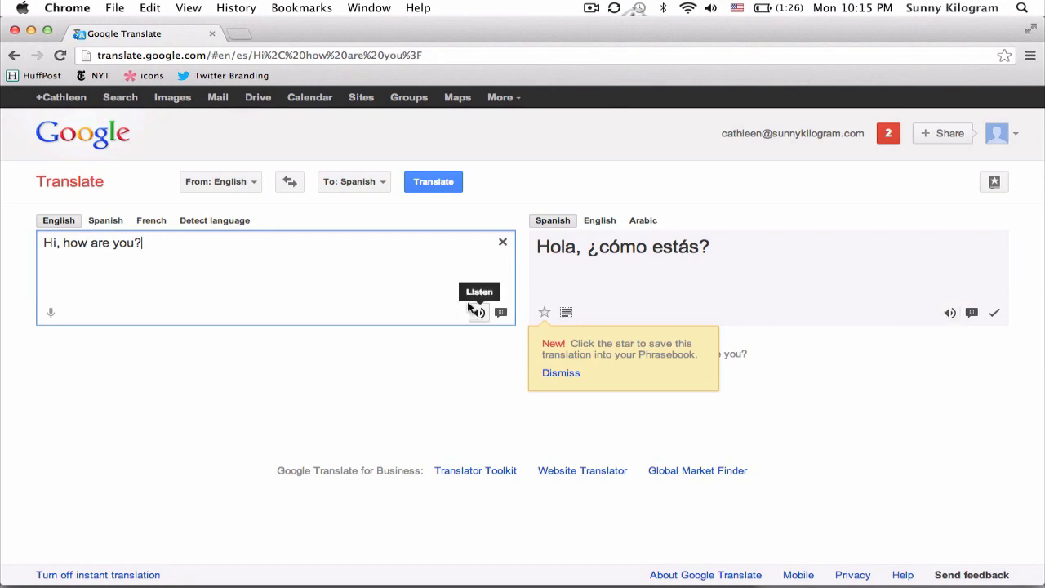
mouse_move(676, 306)
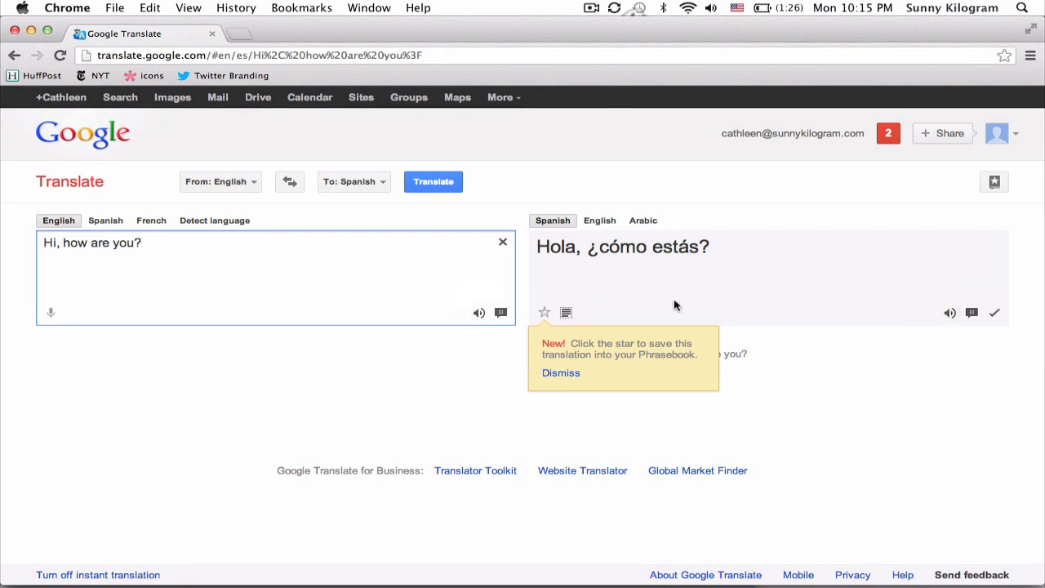
mouse_move(601, 275)
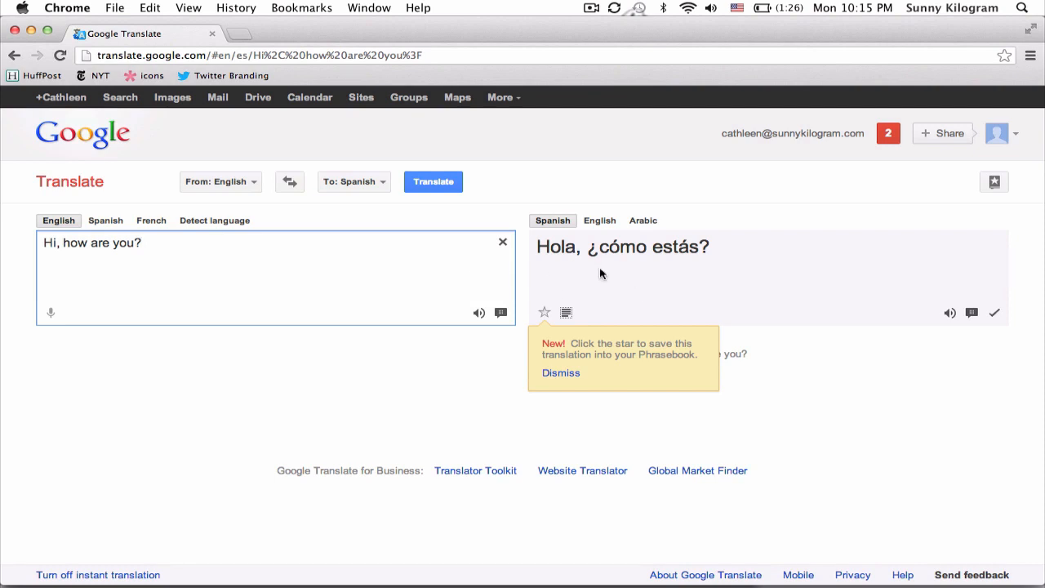
mouse_move(480, 313)
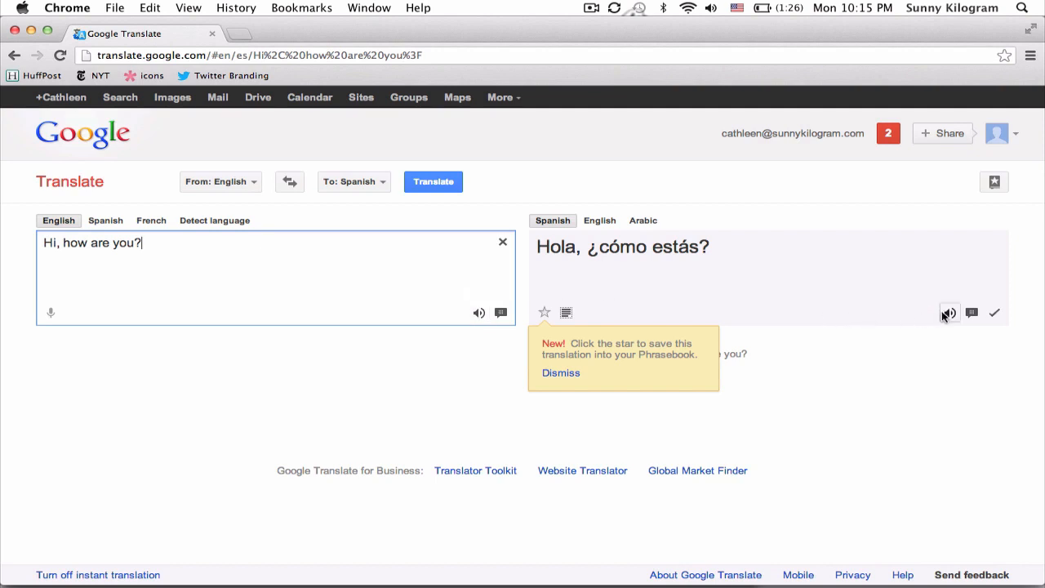
mouse_move(891, 356)
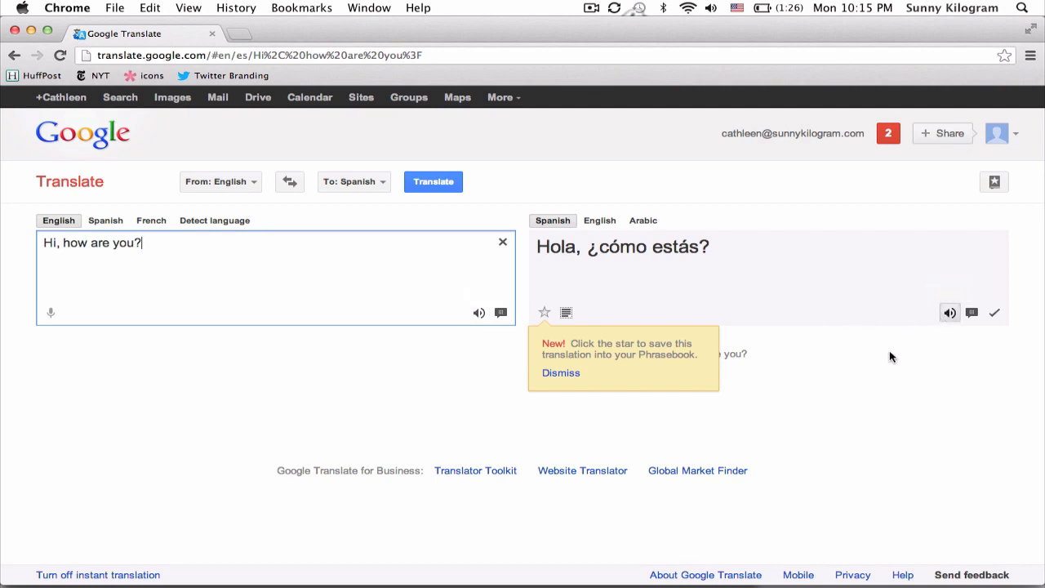